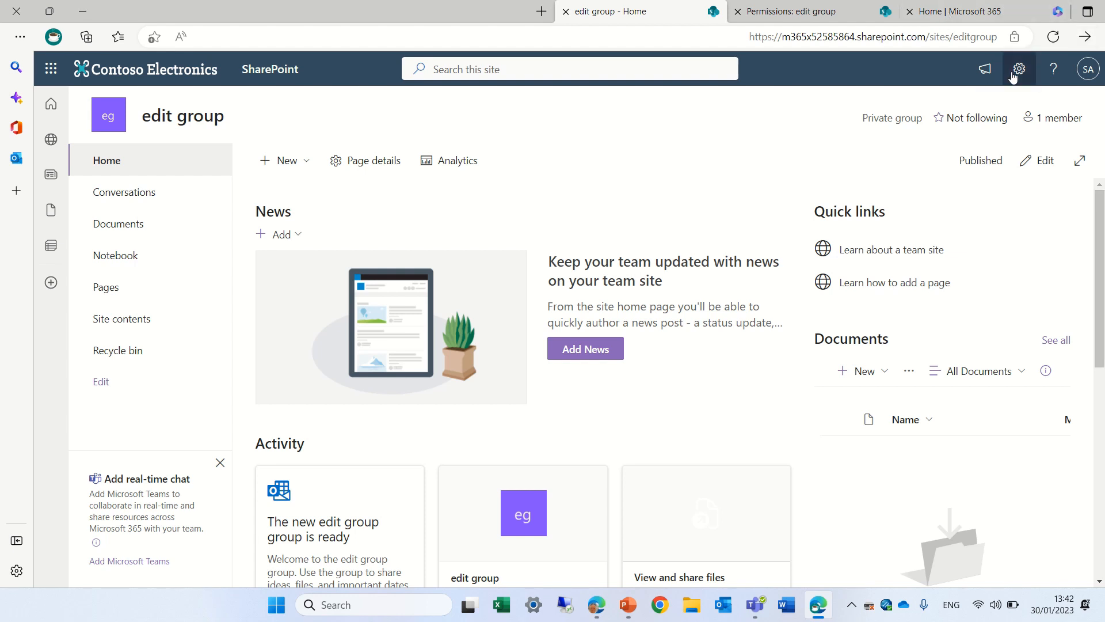
Reach Advanced permissions settings via the Settings gear and Site permissions panel
click(1019, 69)
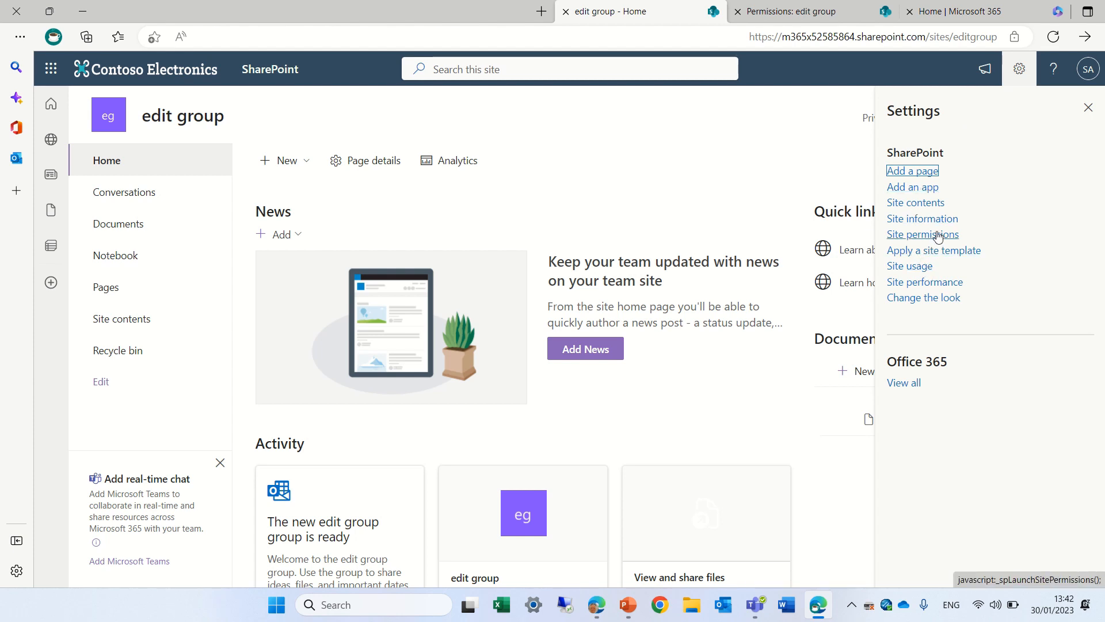
click(922, 235)
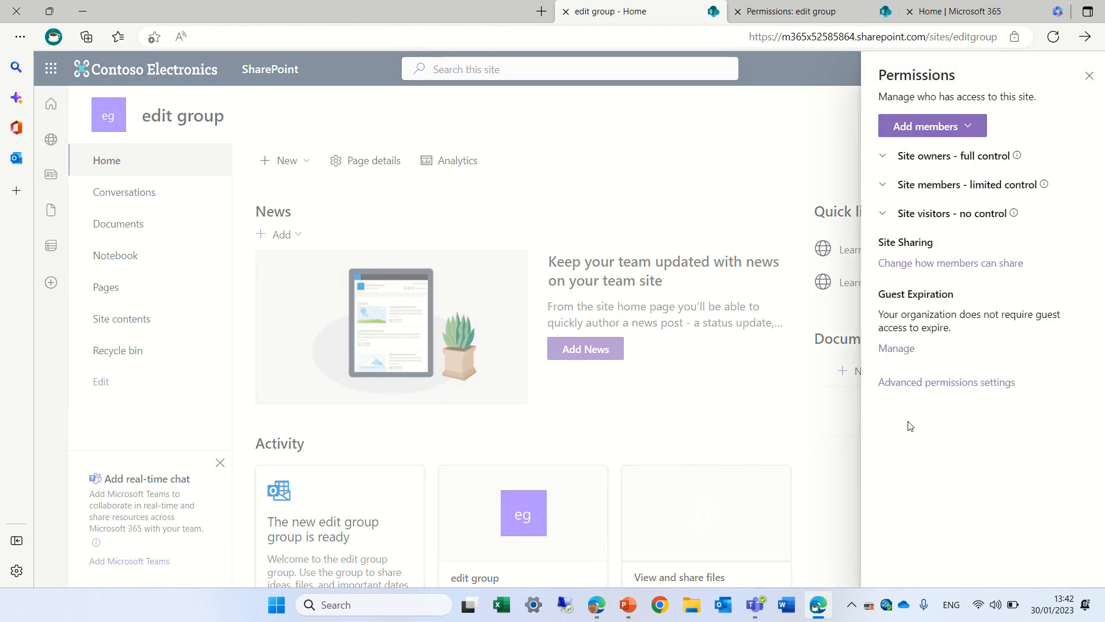
mouse_move(929, 385)
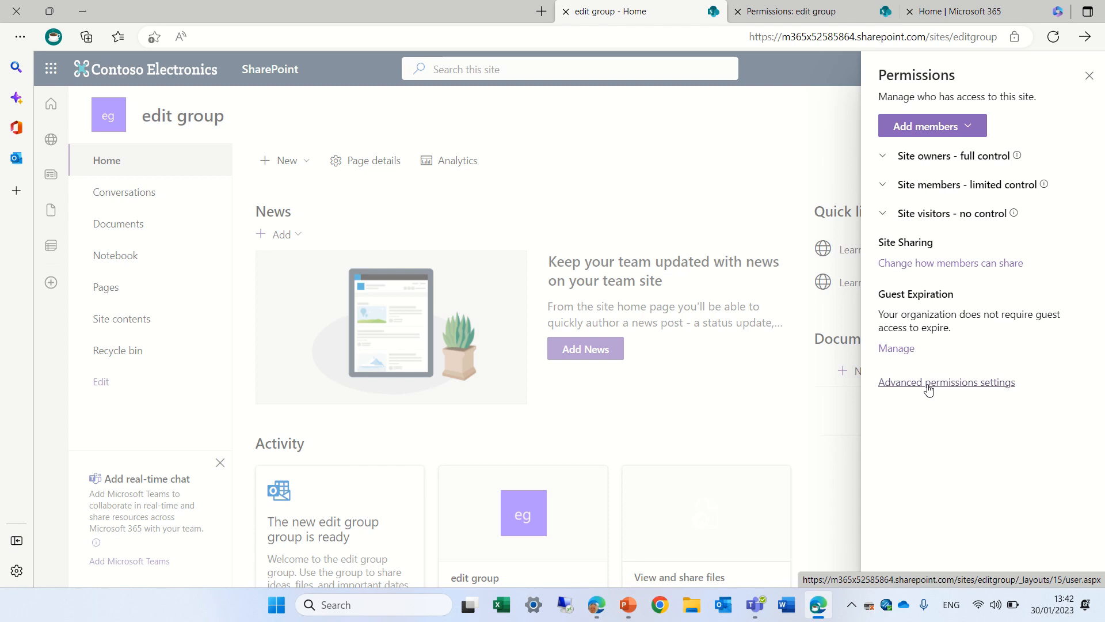
click(946, 382)
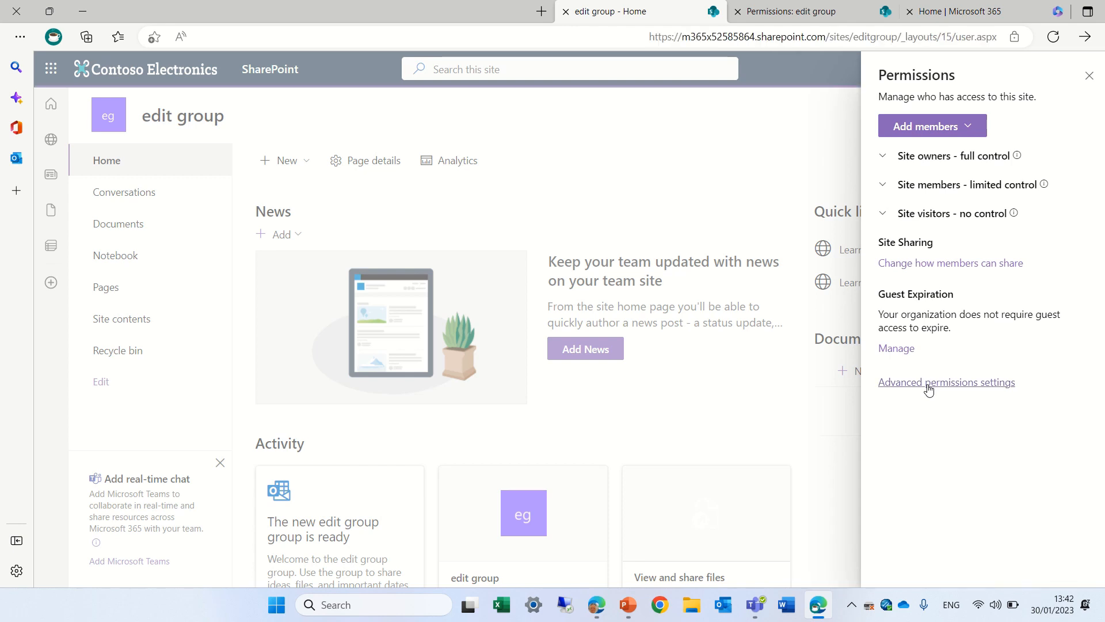
click(946, 382)
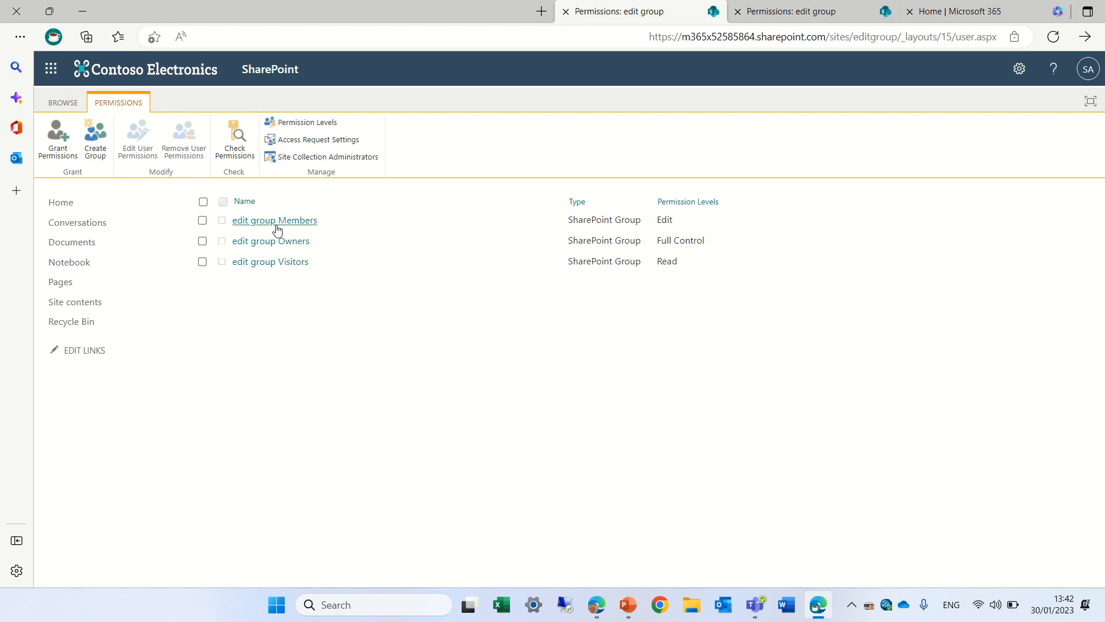
mouse_move(502, 253)
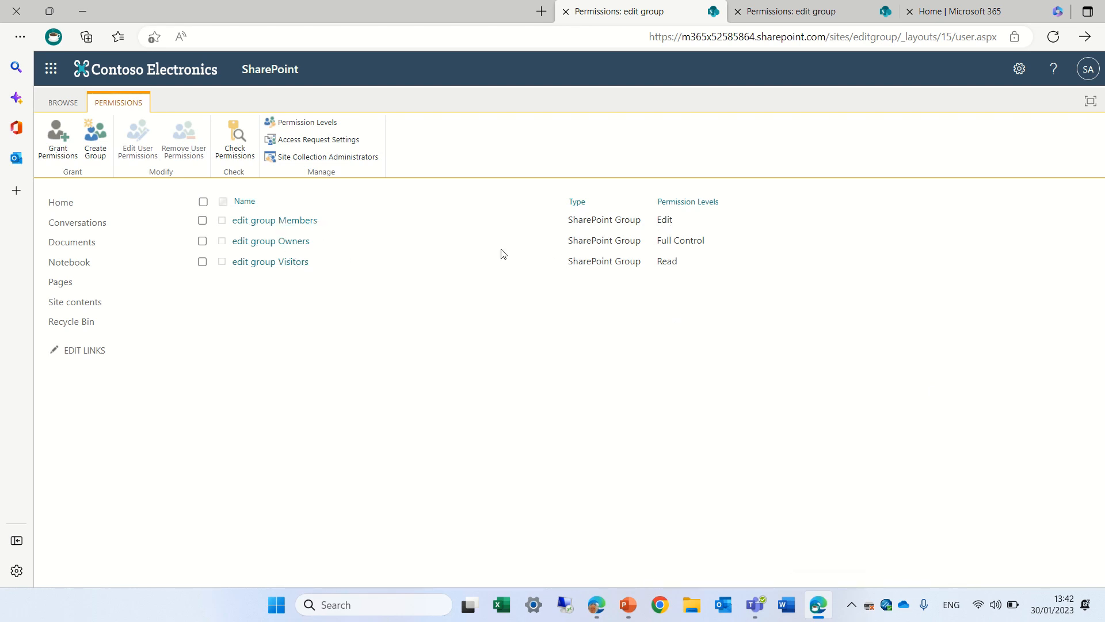
mouse_move(672, 292)
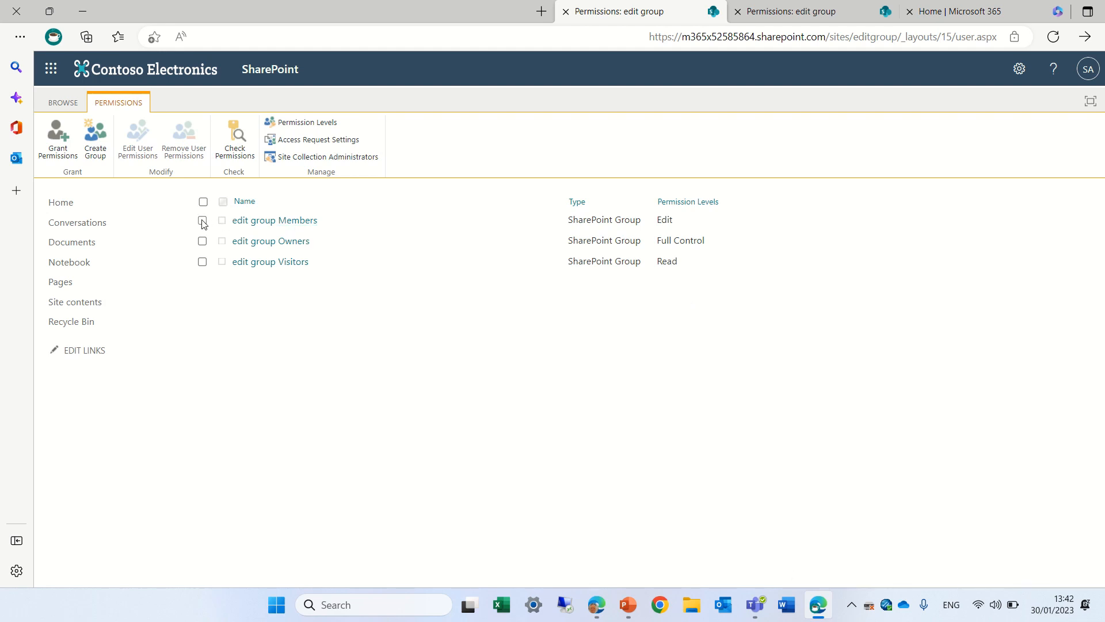
mouse_move(144, 139)
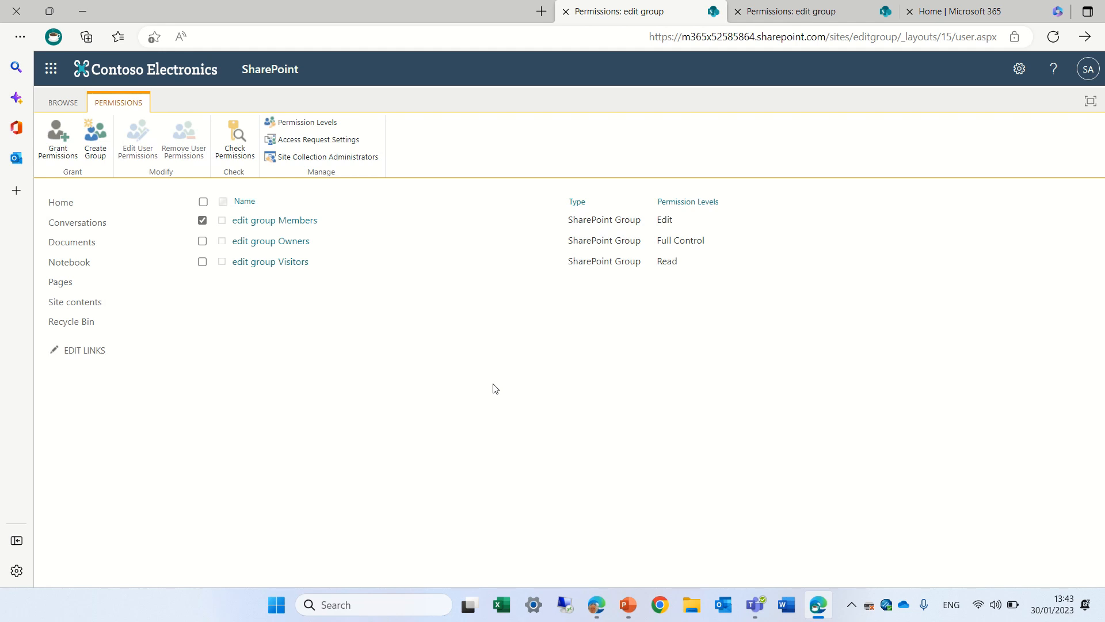
click(202, 220)
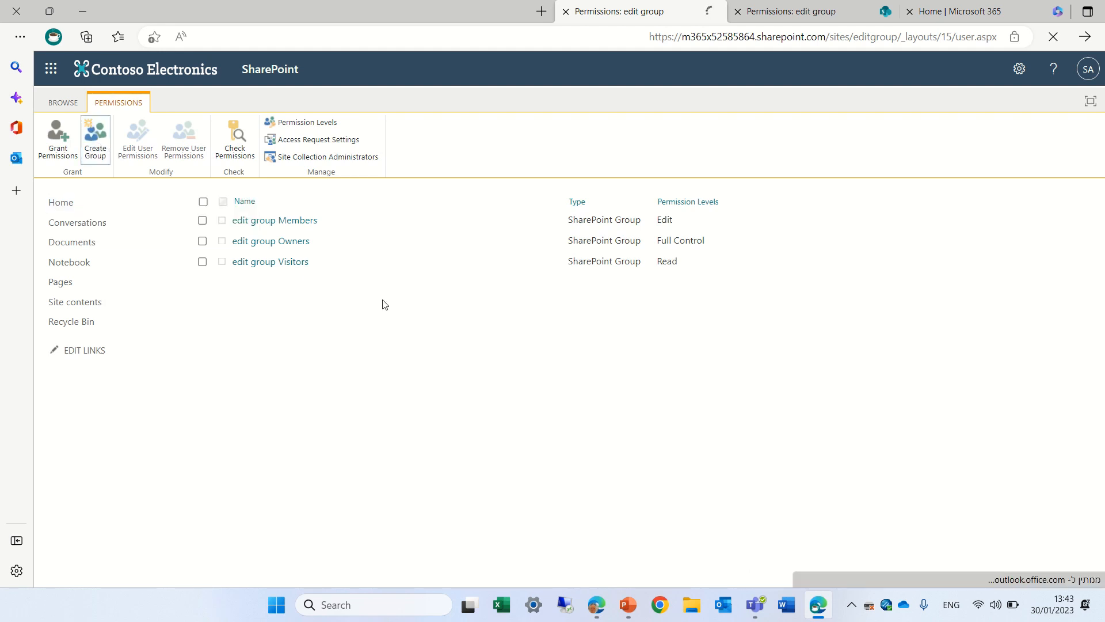
Create a site group named demo with the Contribute permission level
click(95, 136)
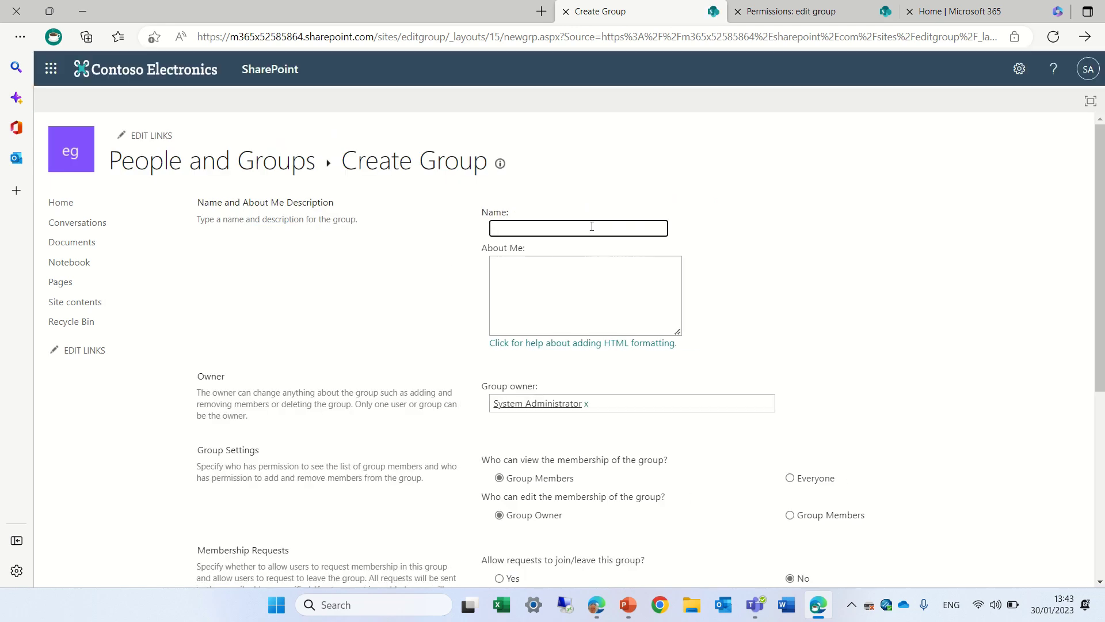
text(demo)
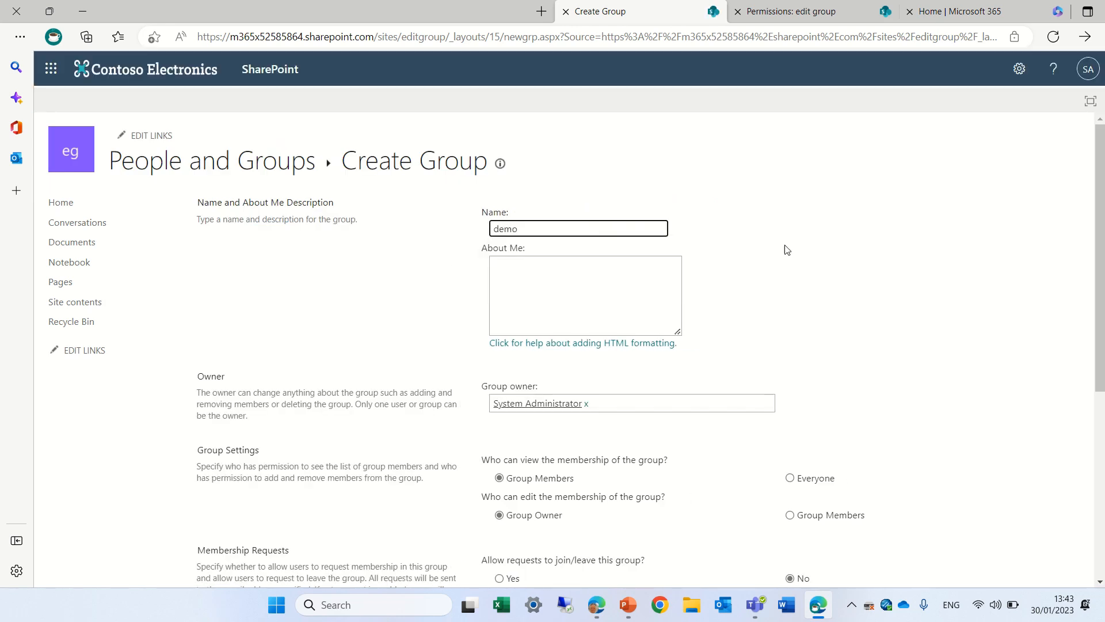
scroll(down, 3)
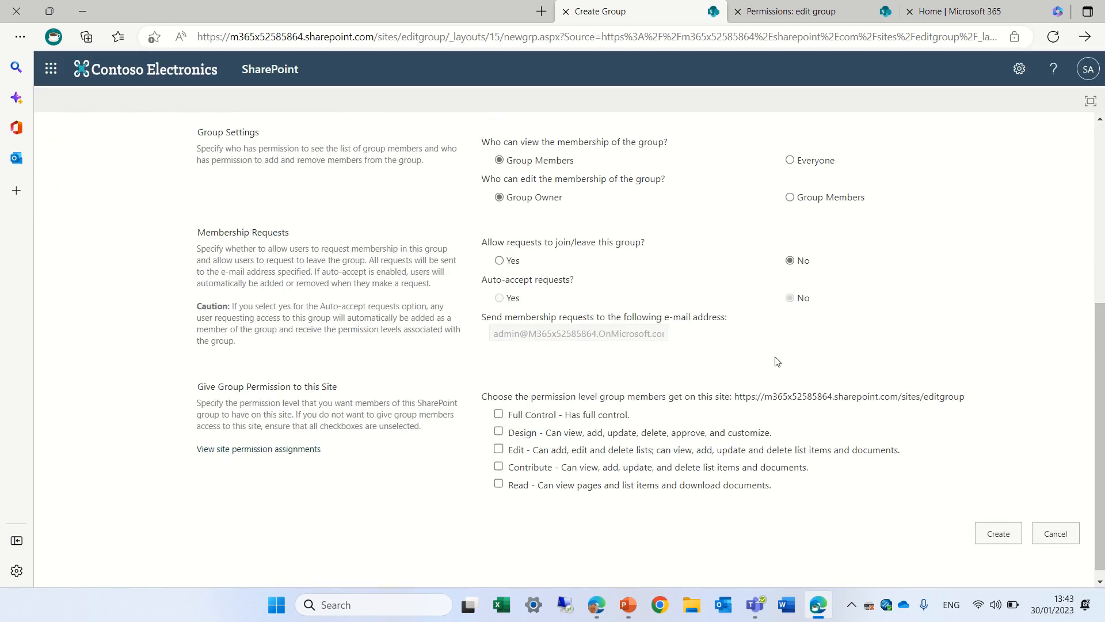
click(497, 468)
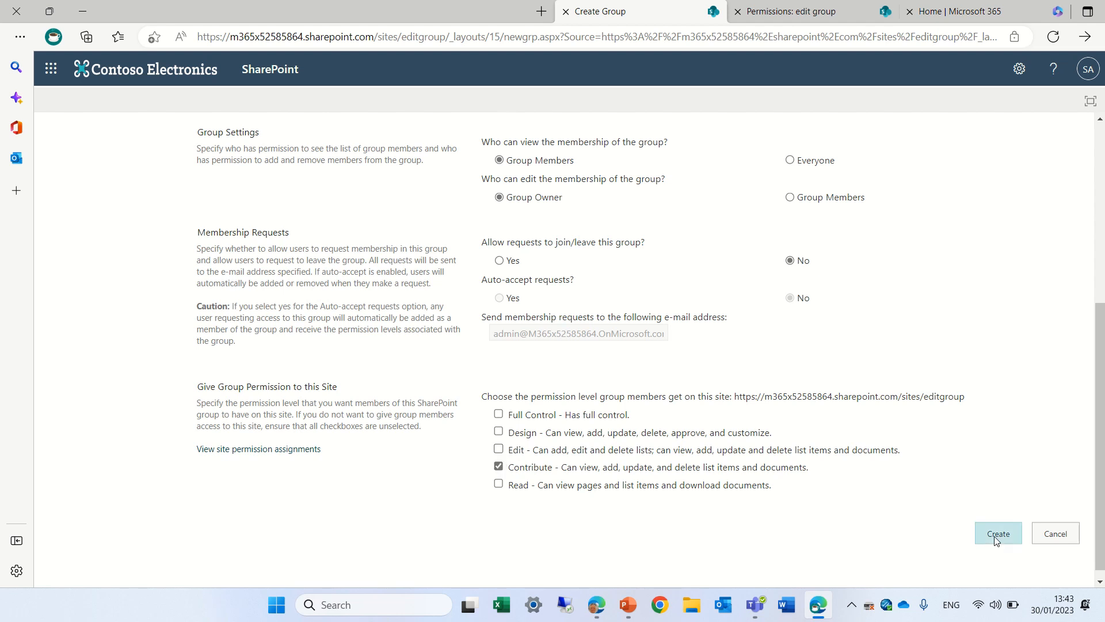
click(998, 533)
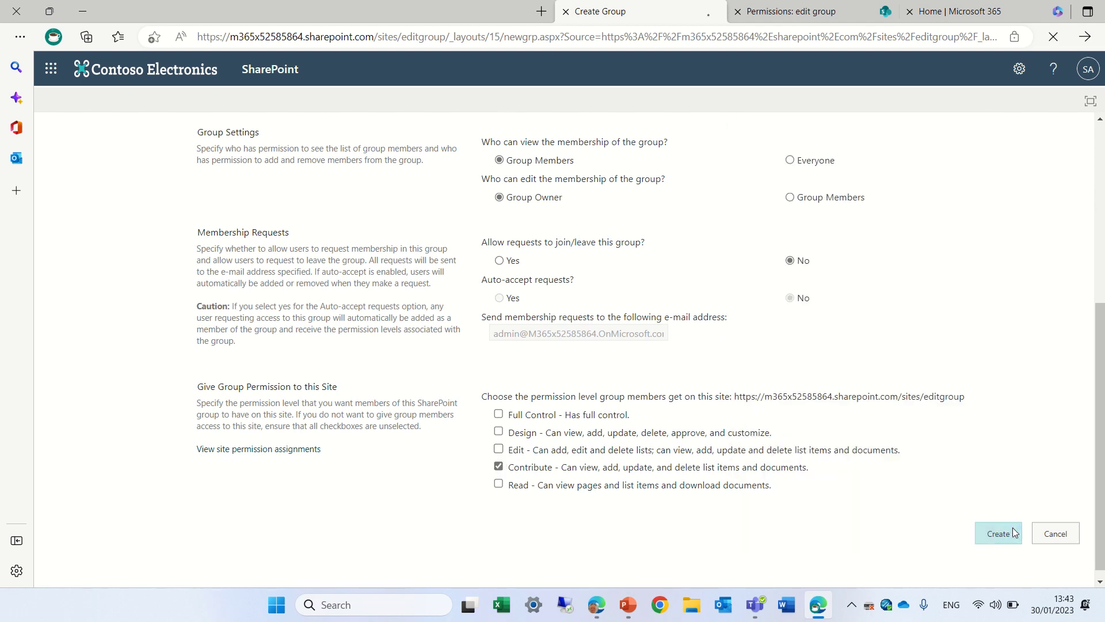
click(998, 533)
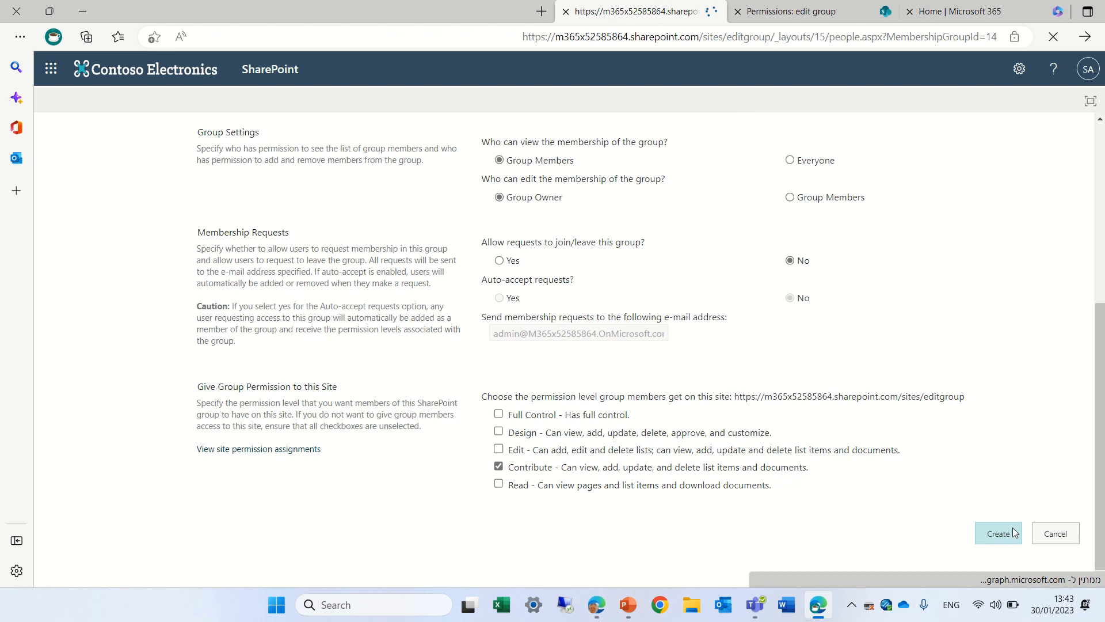
click(998, 533)
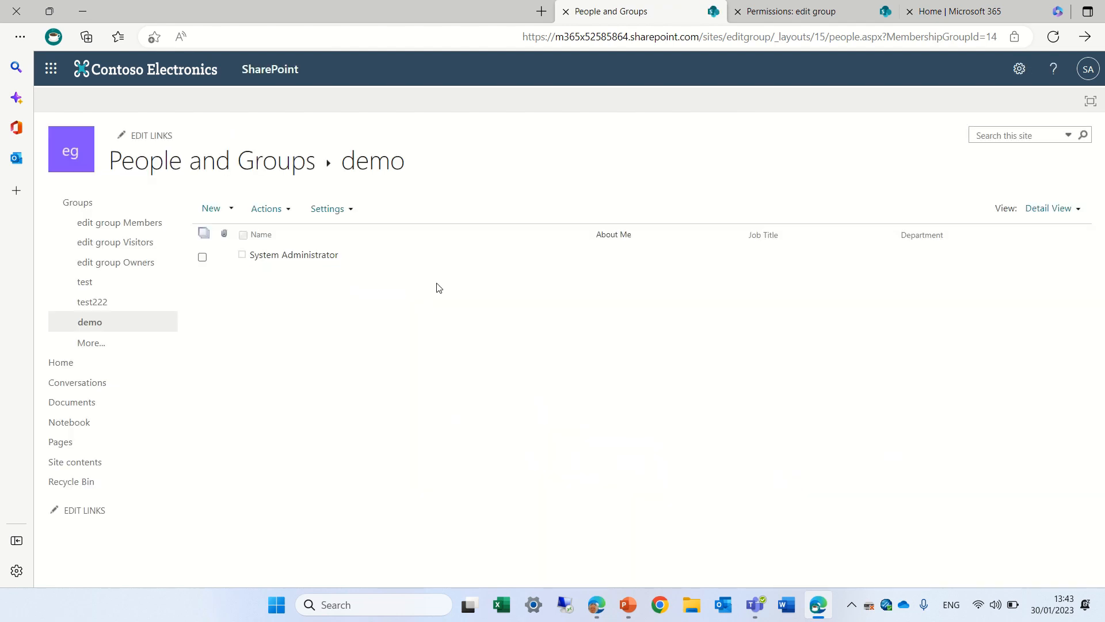
mouse_move(766, 249)
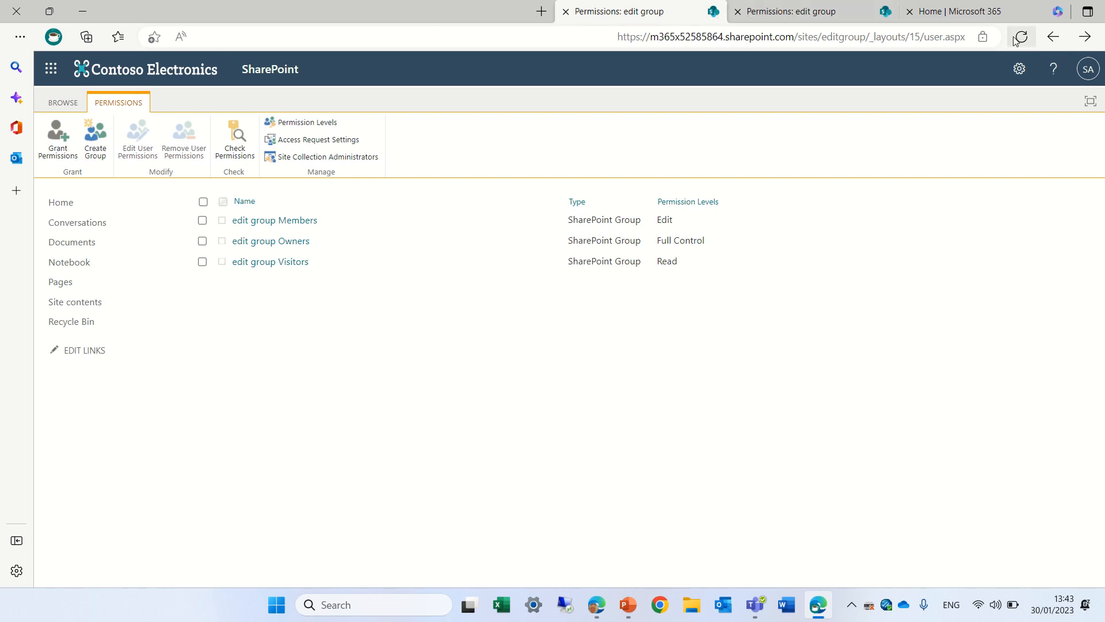
click(1020, 36)
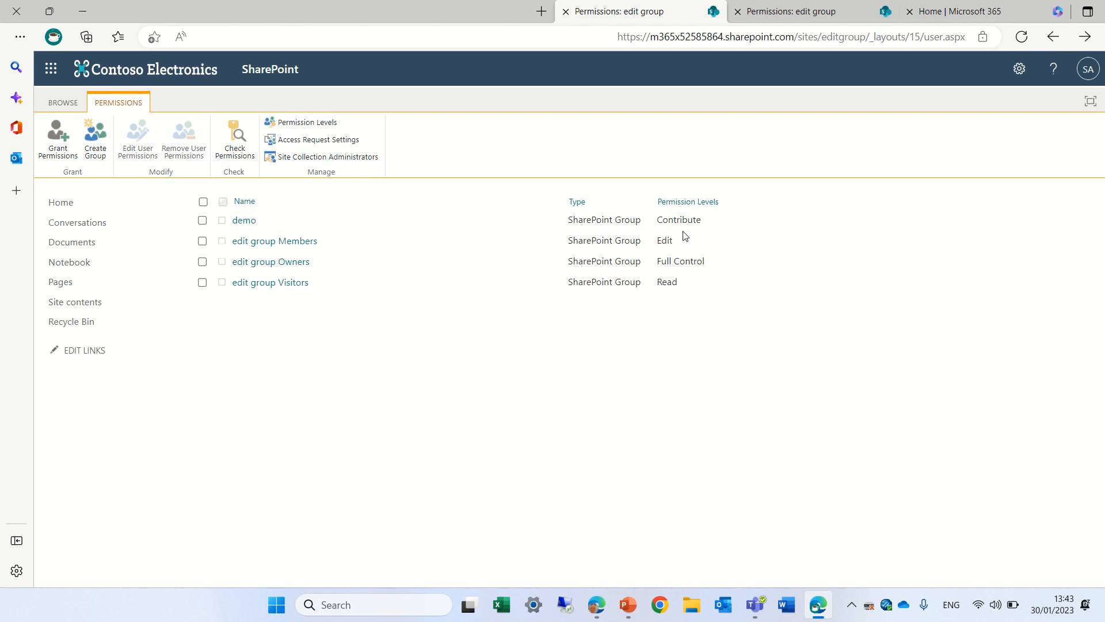
mouse_move(758, 298)
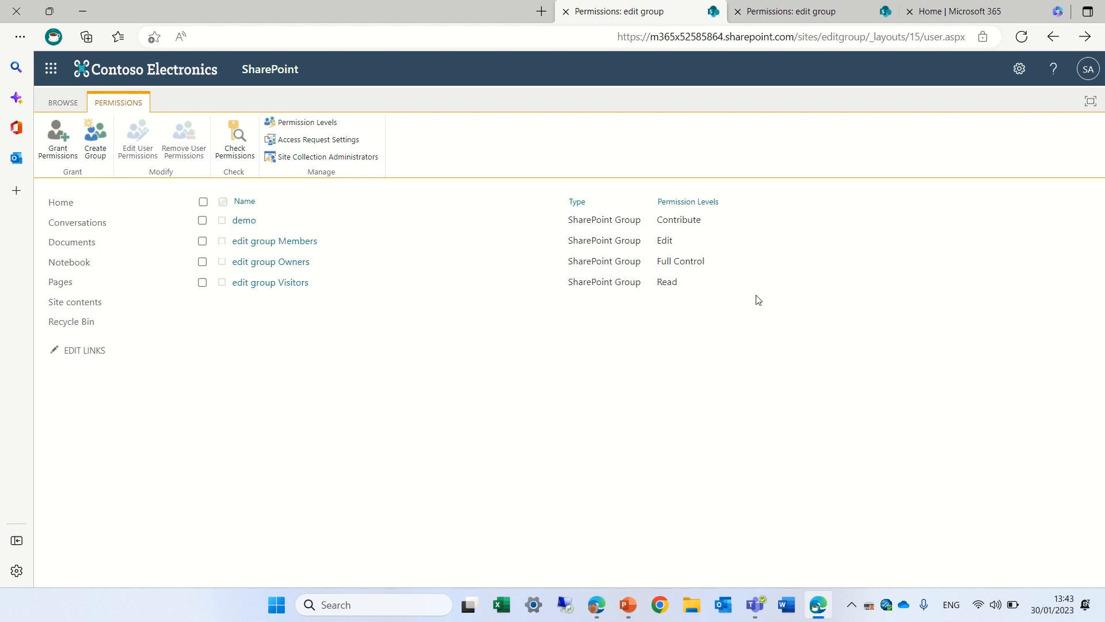
mouse_move(428, 328)
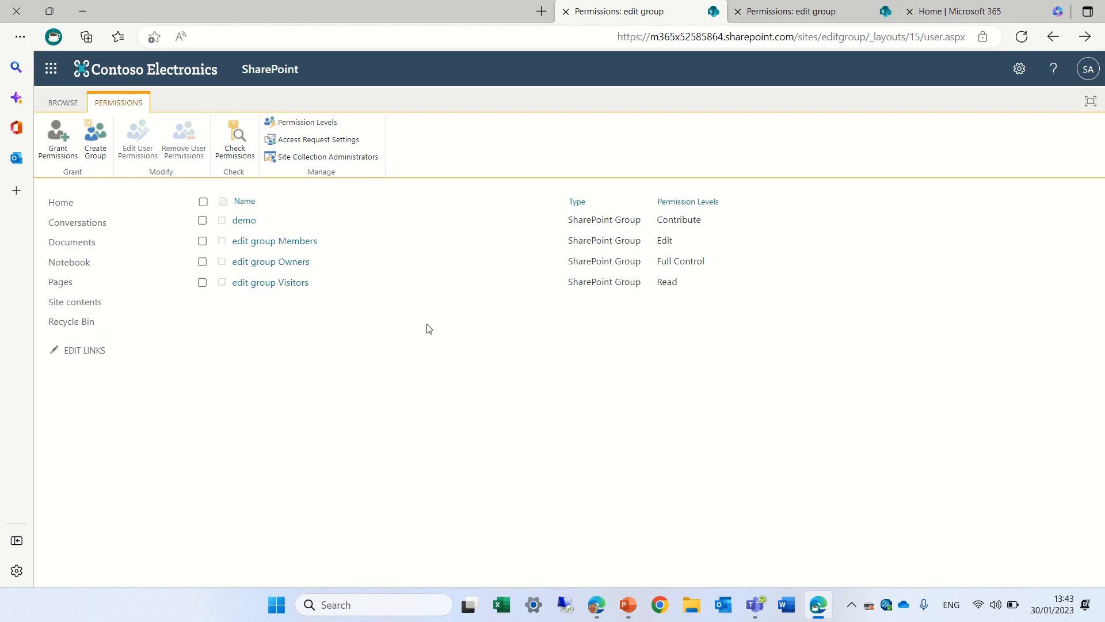
mouse_move(296, 249)
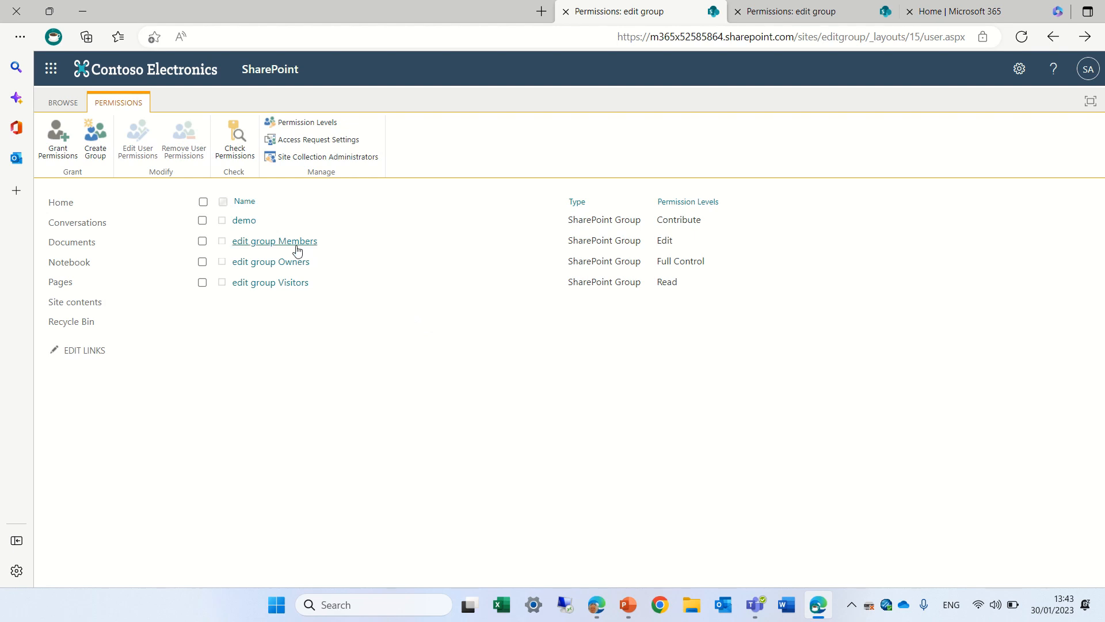
click(274, 240)
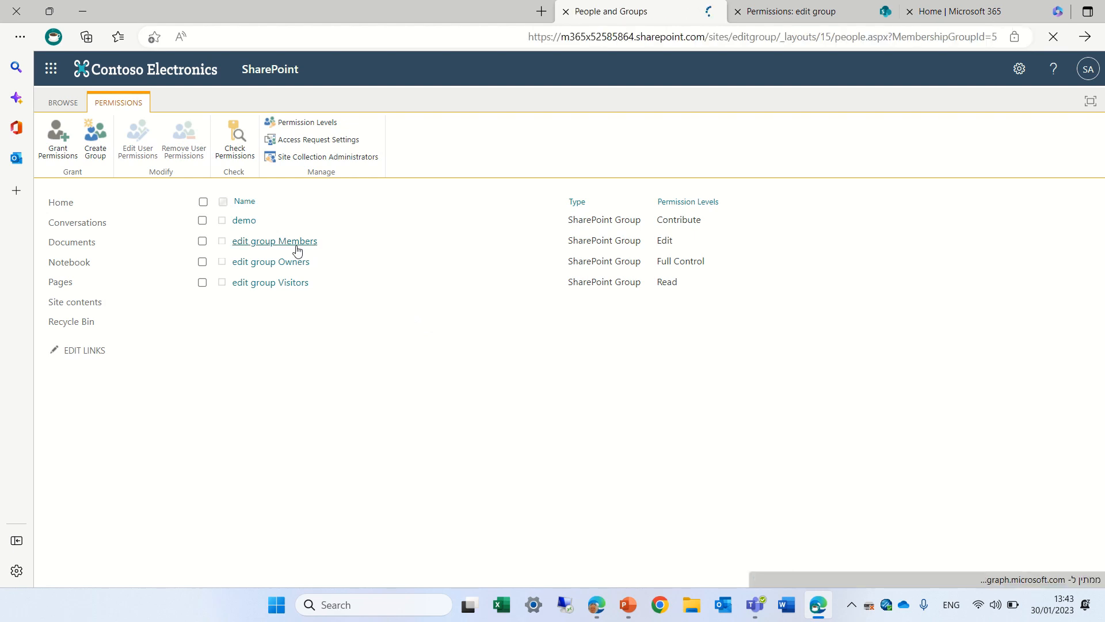
click(274, 241)
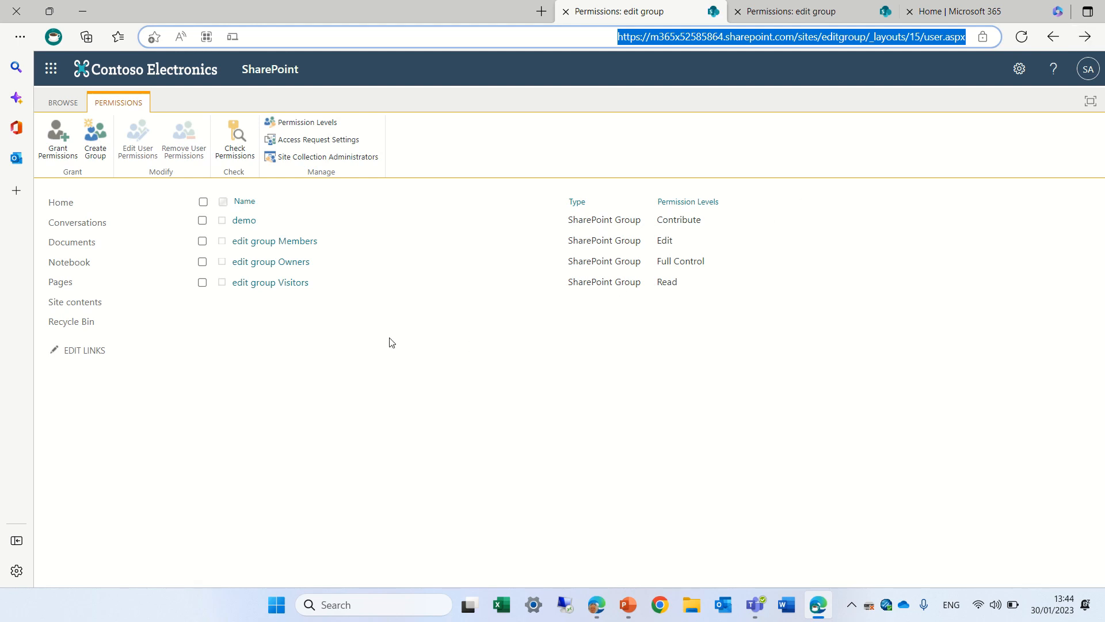
Edit the Members group's permissions, replacing Edit with Contribute, and save
click(202, 219)
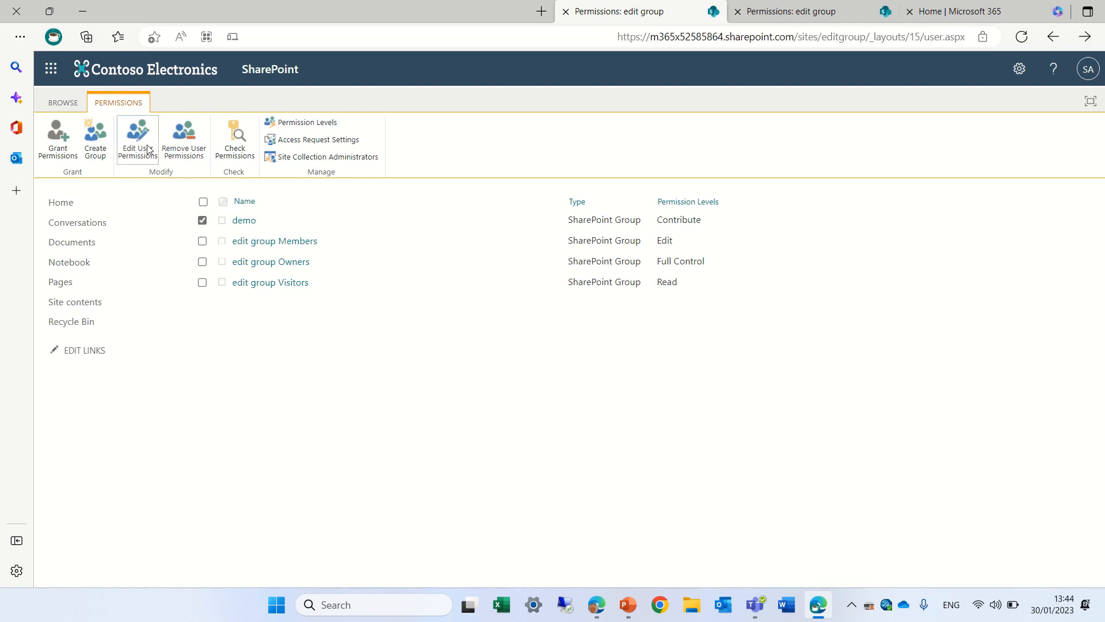
click(138, 138)
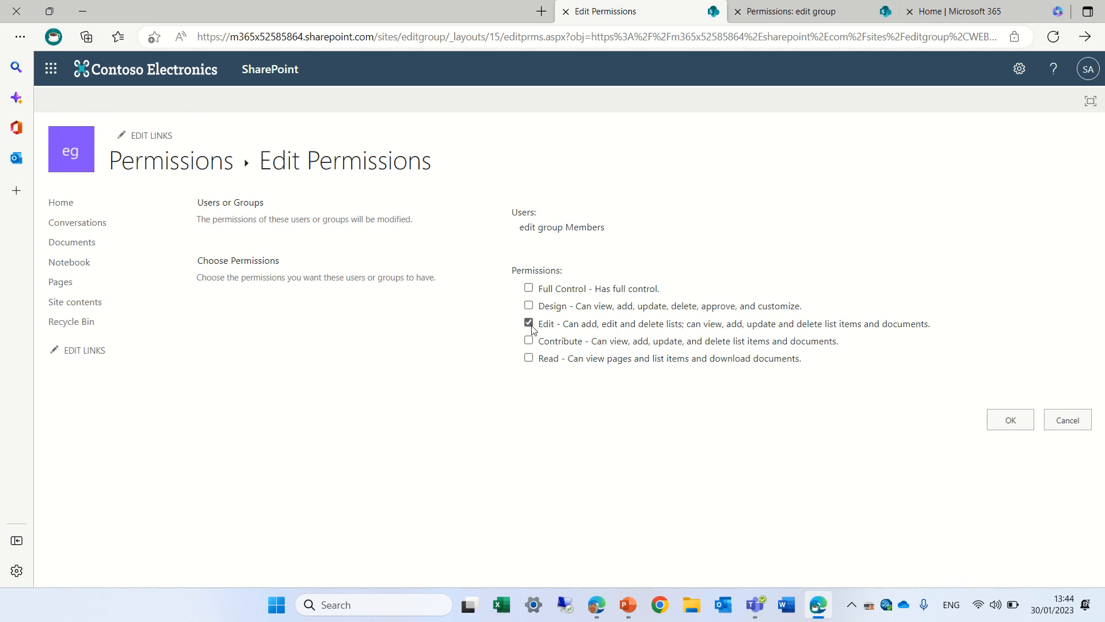
click(529, 322)
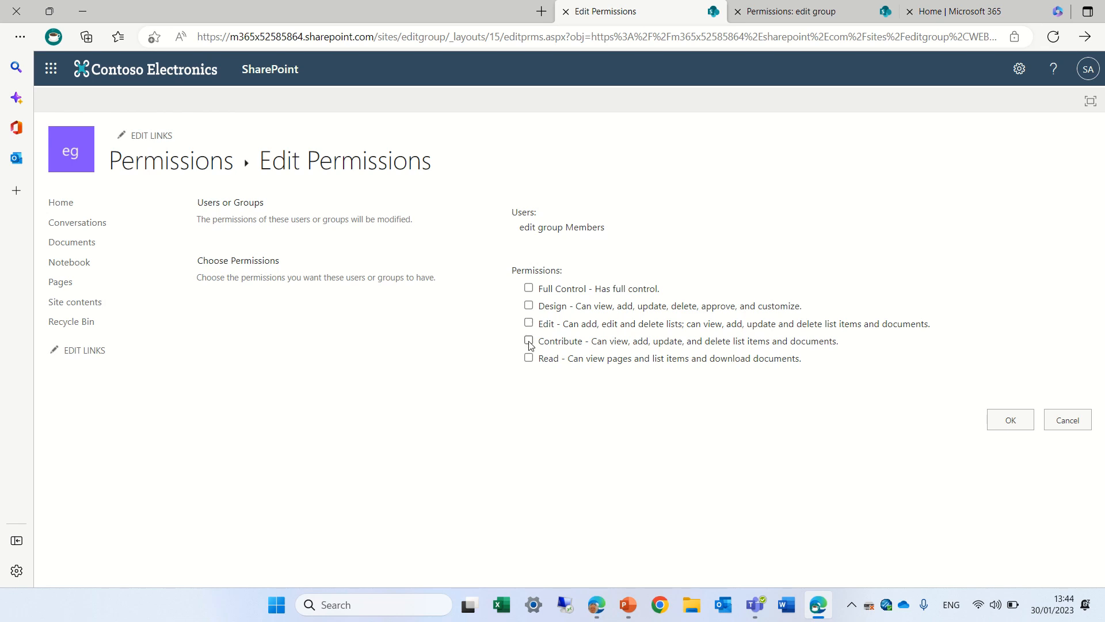
click(528, 341)
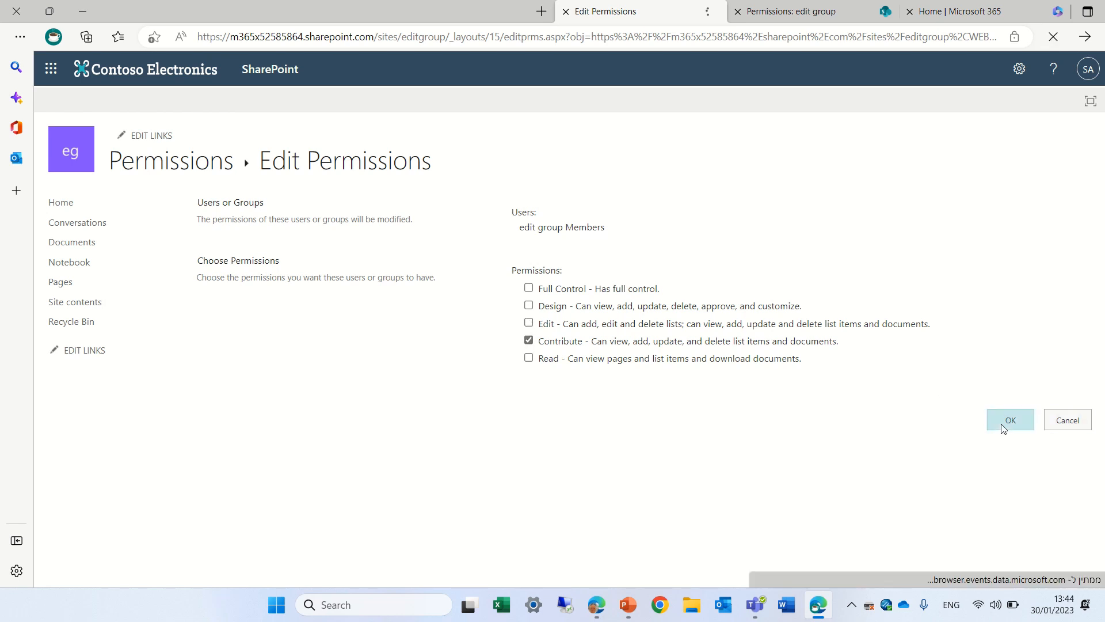
click(1011, 419)
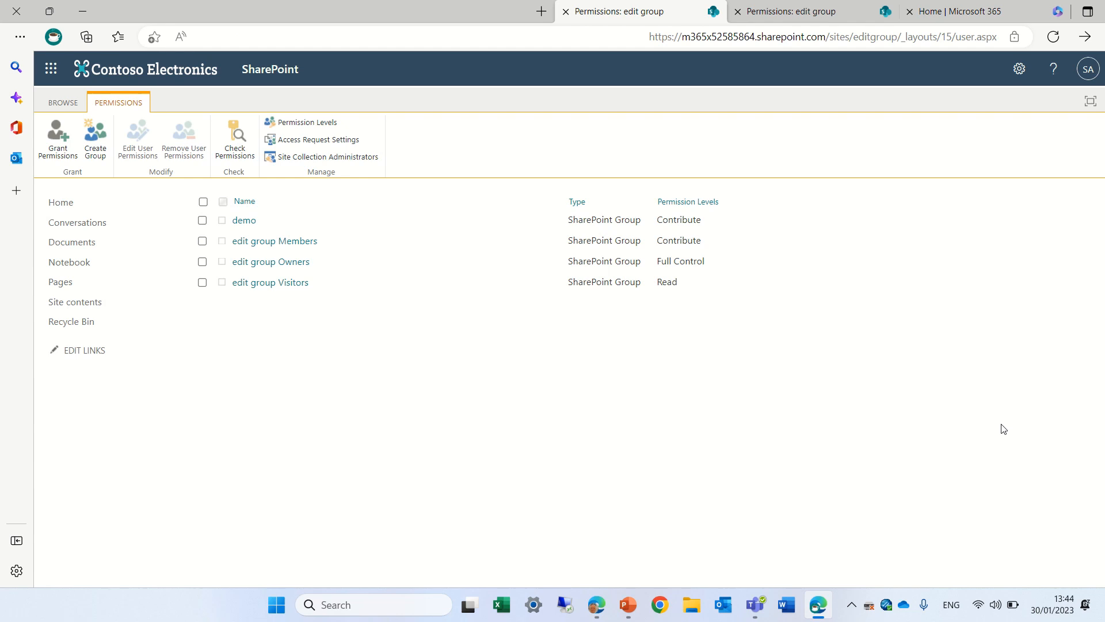
Remove the checked demo group's permissions from the site and confirm
click(203, 220)
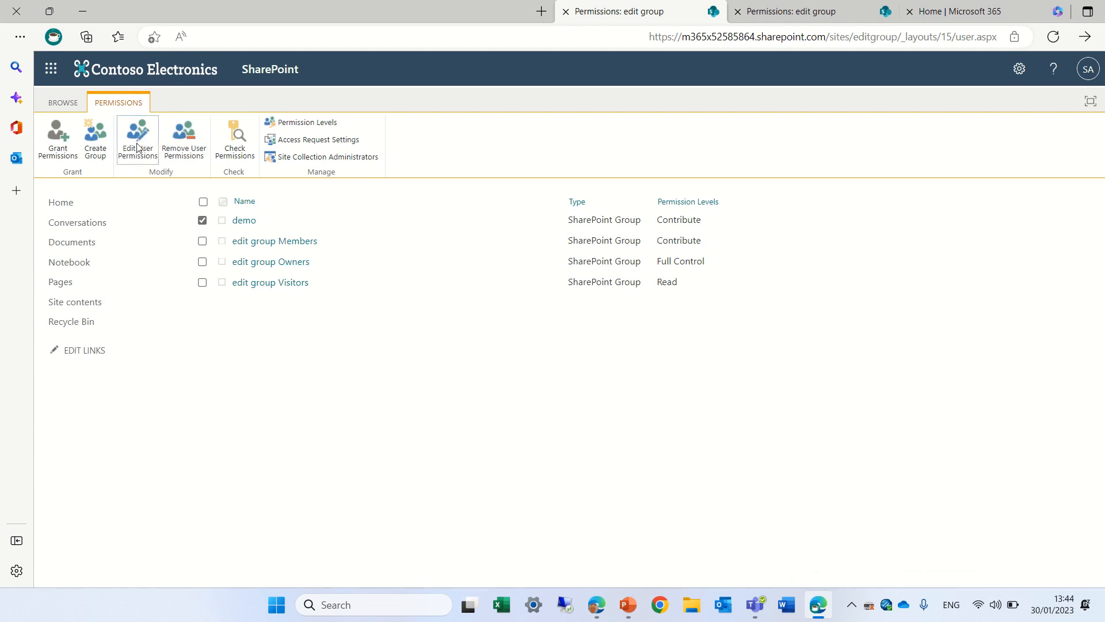
click(183, 139)
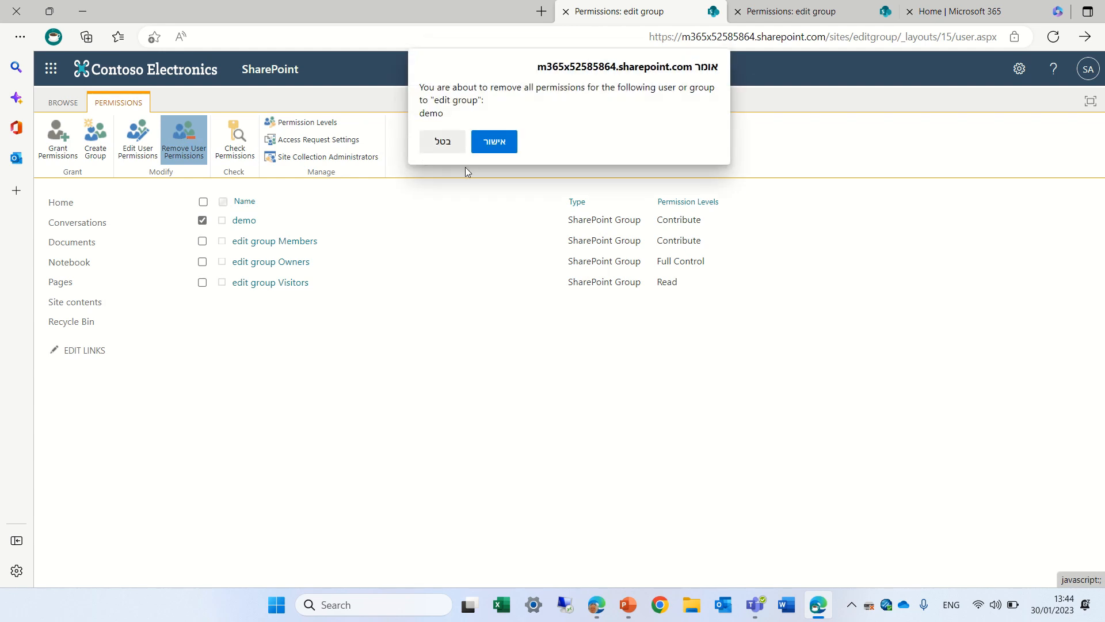
click(494, 142)
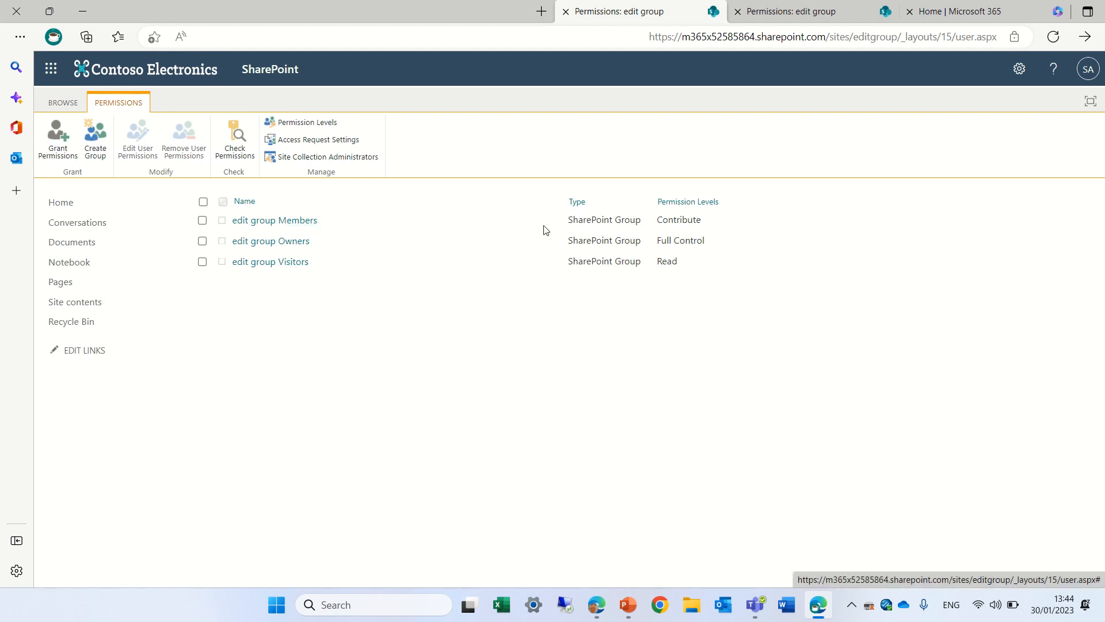
click(274, 220)
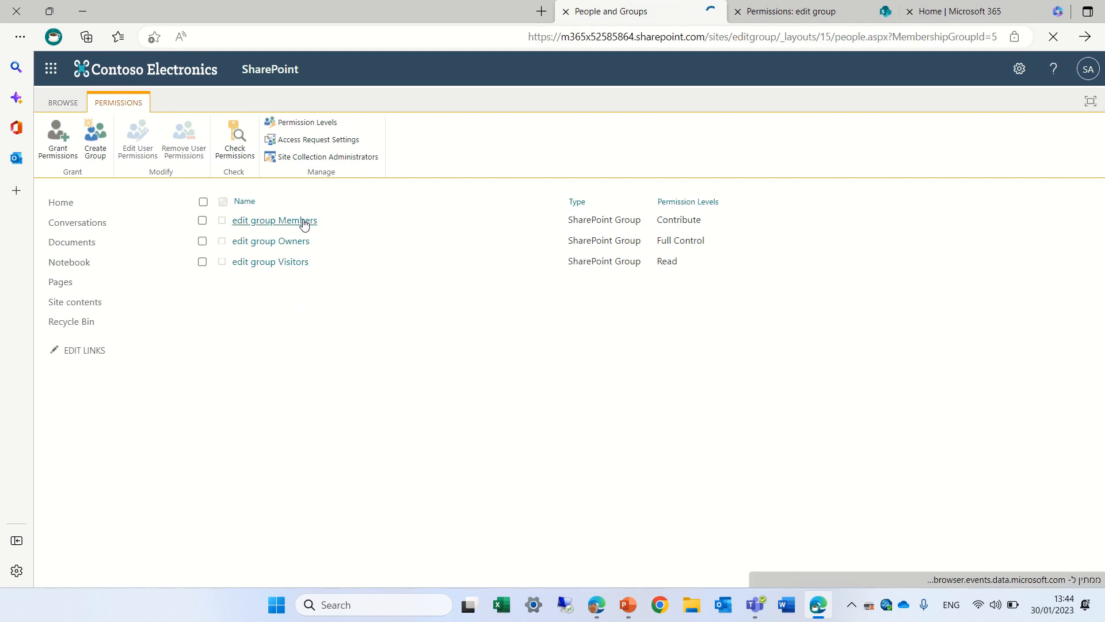
Return from the Members group page to the permissions list and re-check Members
click(274, 219)
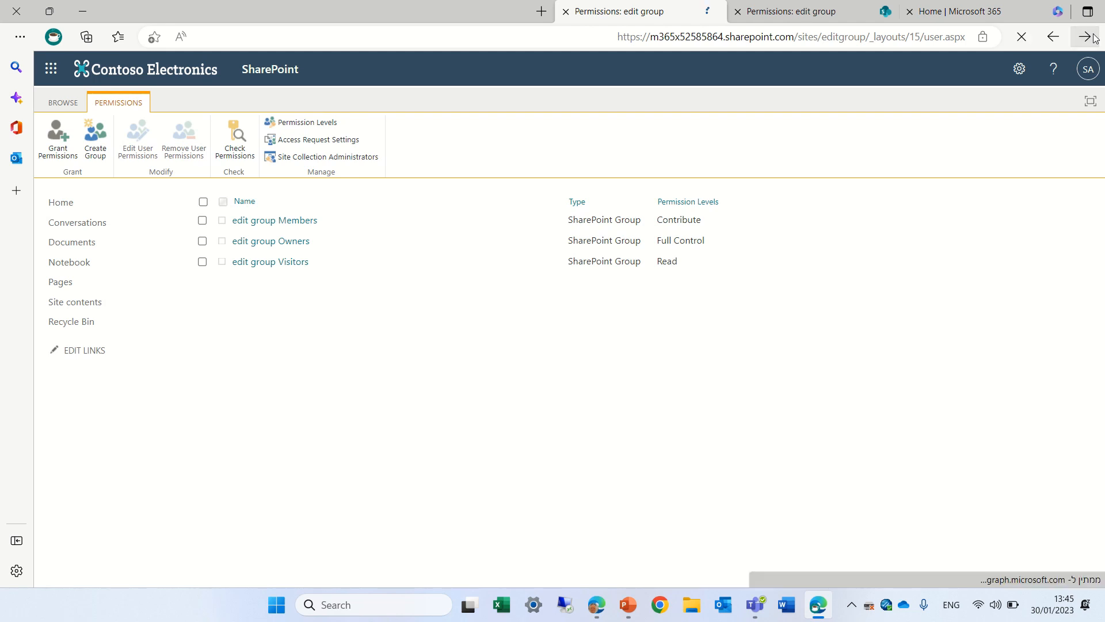
click(203, 220)
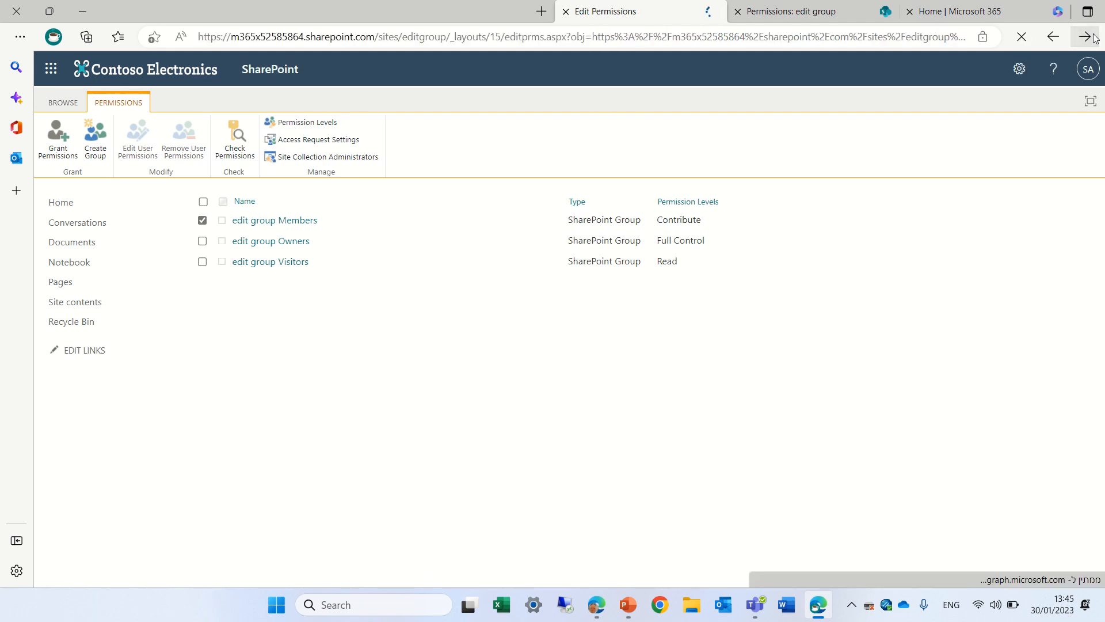